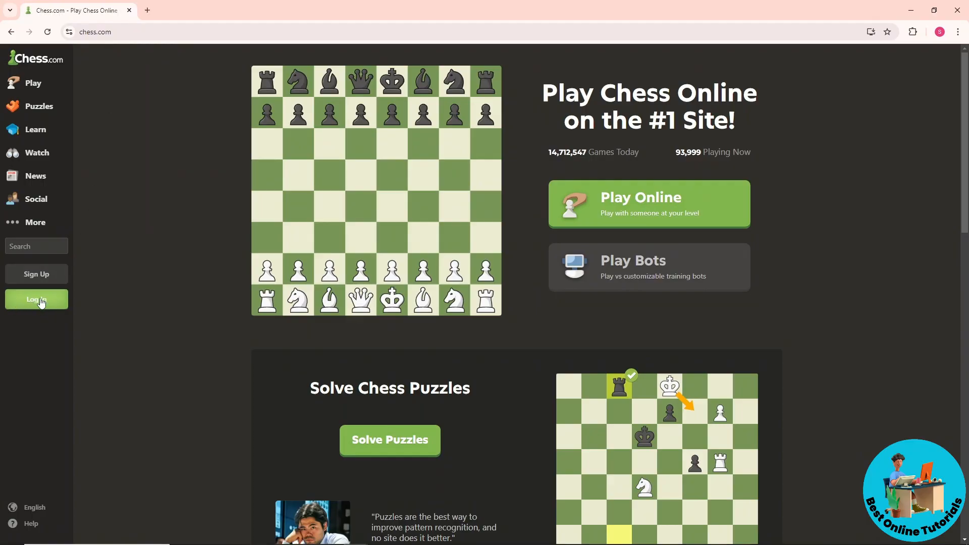
Step: Go to the Chess.com login page from the homepage sidebar
click(36, 298)
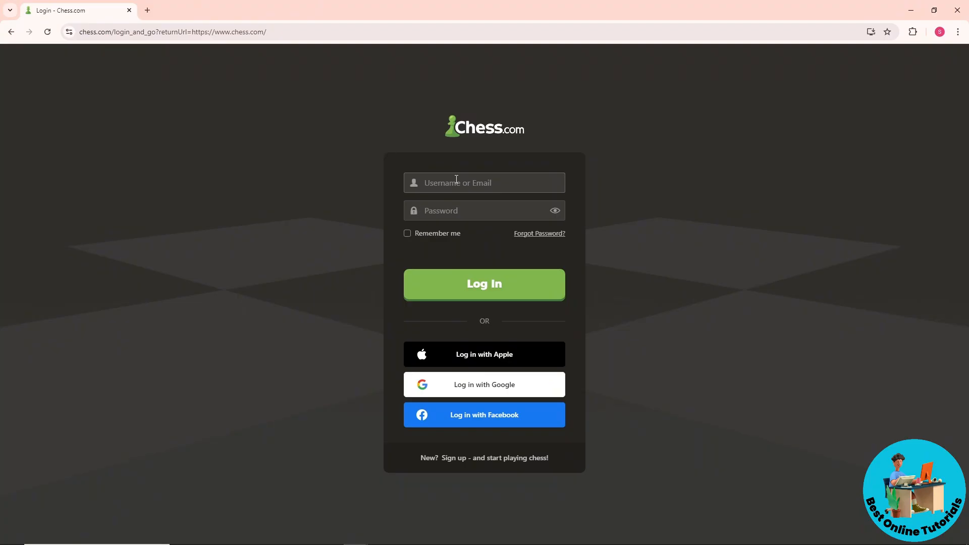
Step: Sign in to the account and land on the welcome-back home dashboard
click(483, 210)
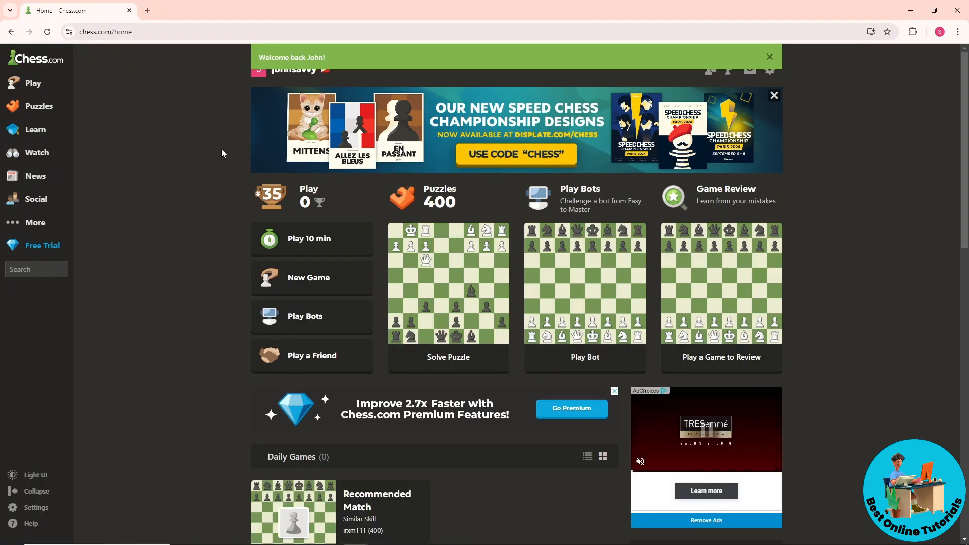
Step: Dismiss the welcome banner and reach Board and Pieces via Settings > All Settings
click(36, 507)
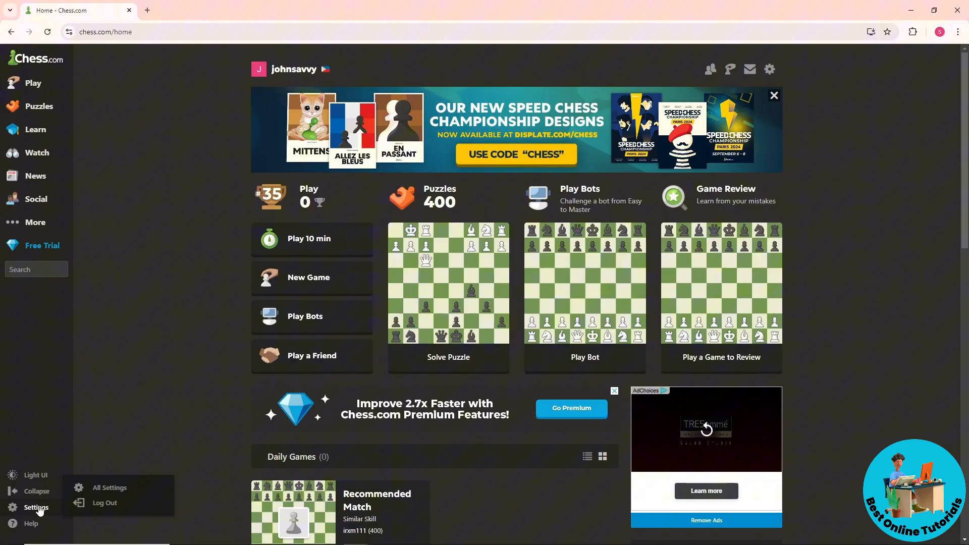
click(109, 488)
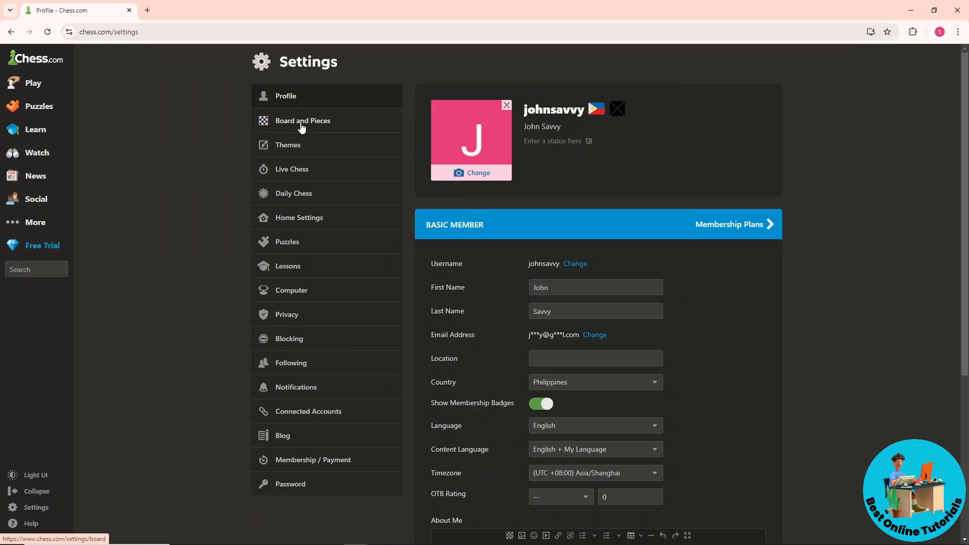
click(301, 120)
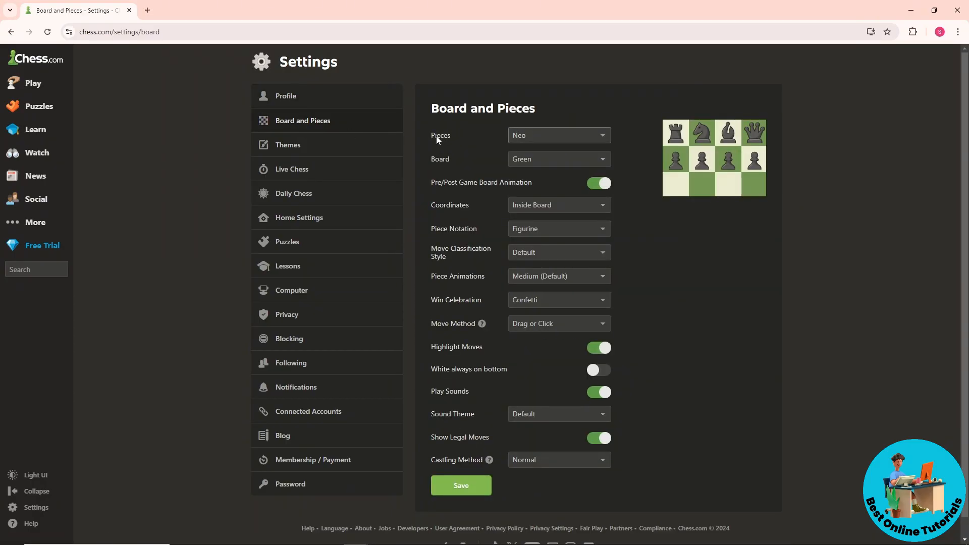
click(557, 134)
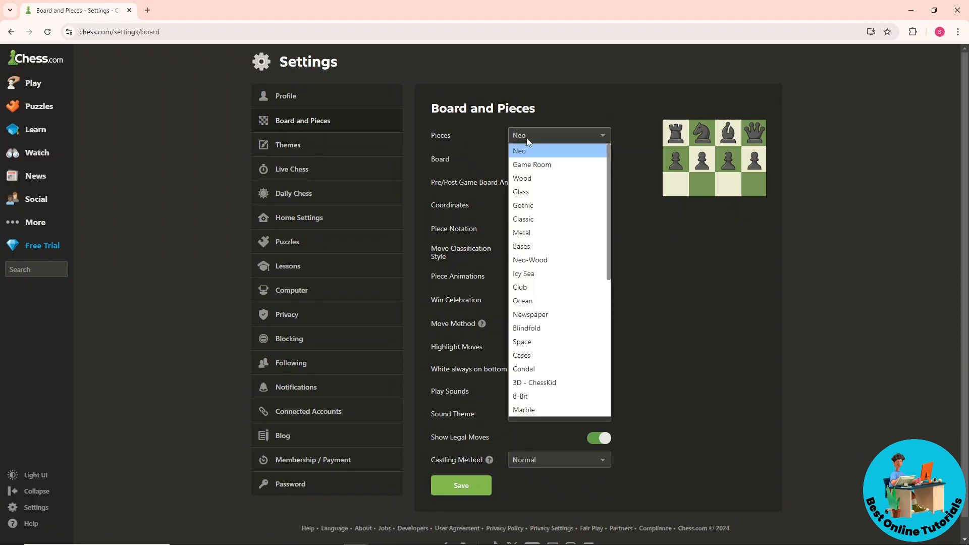
click(531, 164)
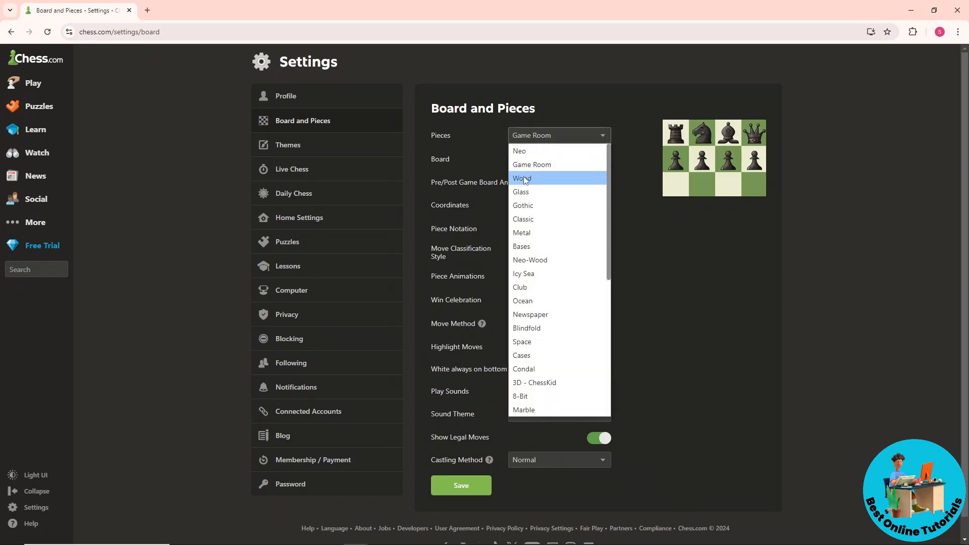
click(521, 177)
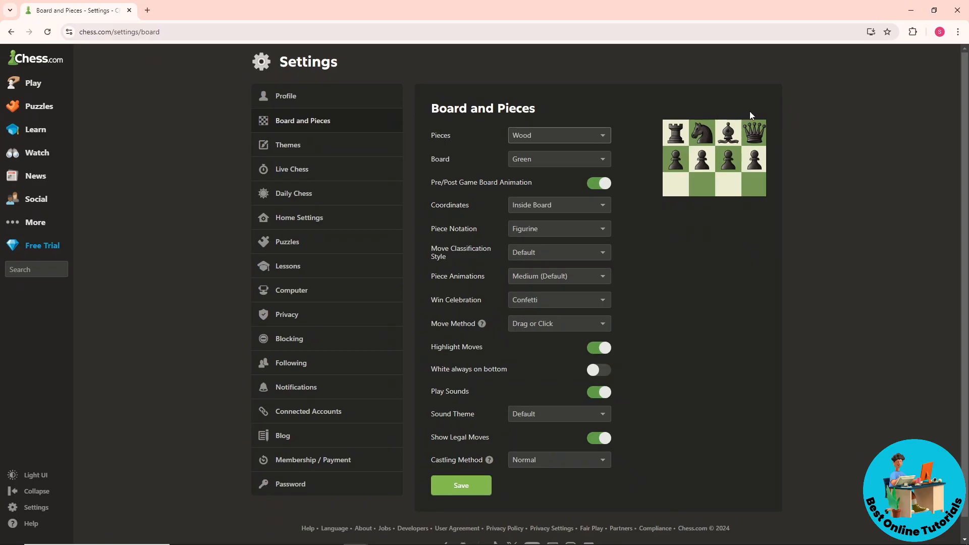
mouse_move(769, 133)
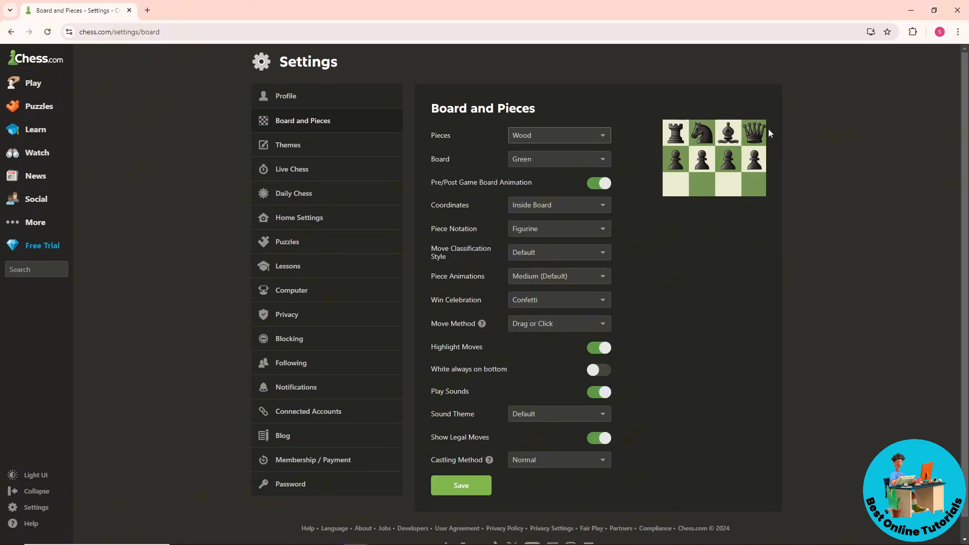
click(556, 134)
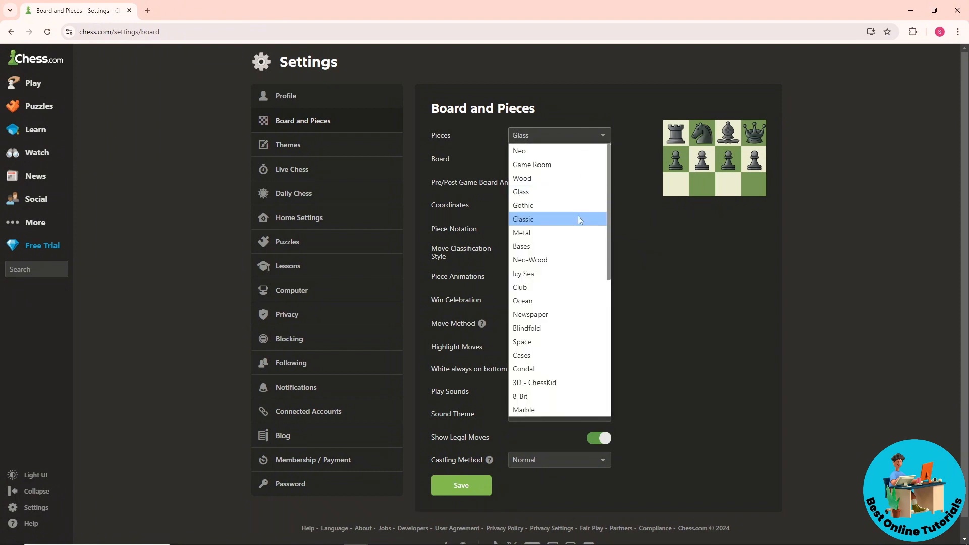
click(523, 205)
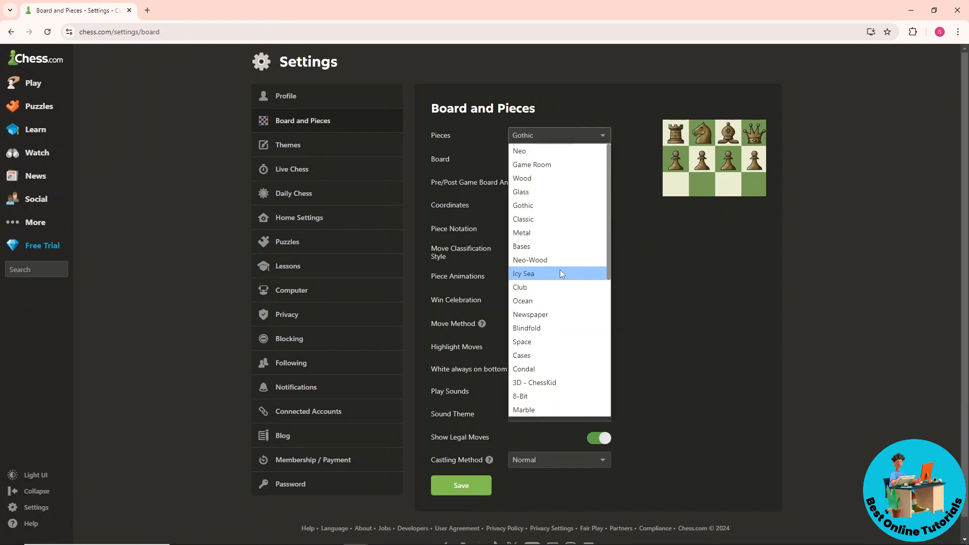
click(522, 273)
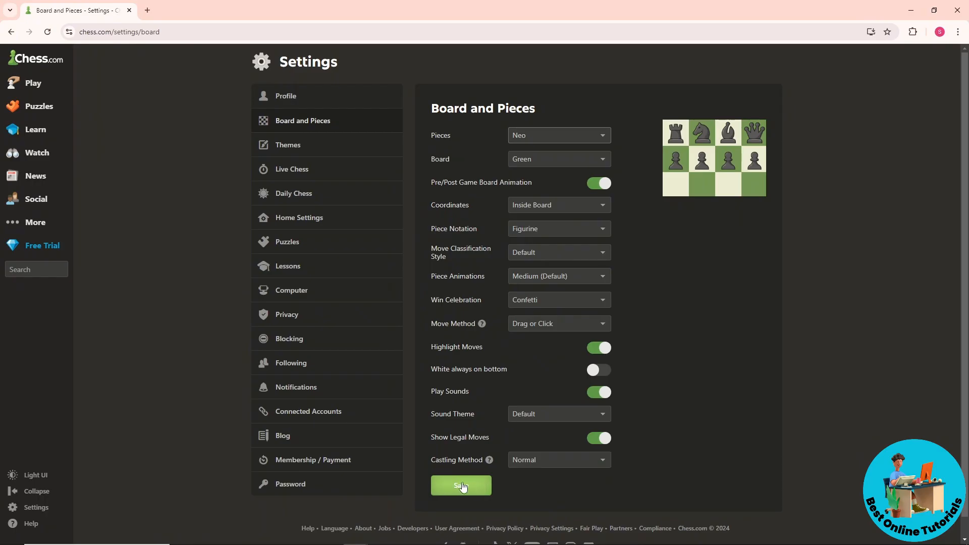
Step: Save the current settings, then choose the Vintage piece set in the Pieces dropdown
click(557, 135)
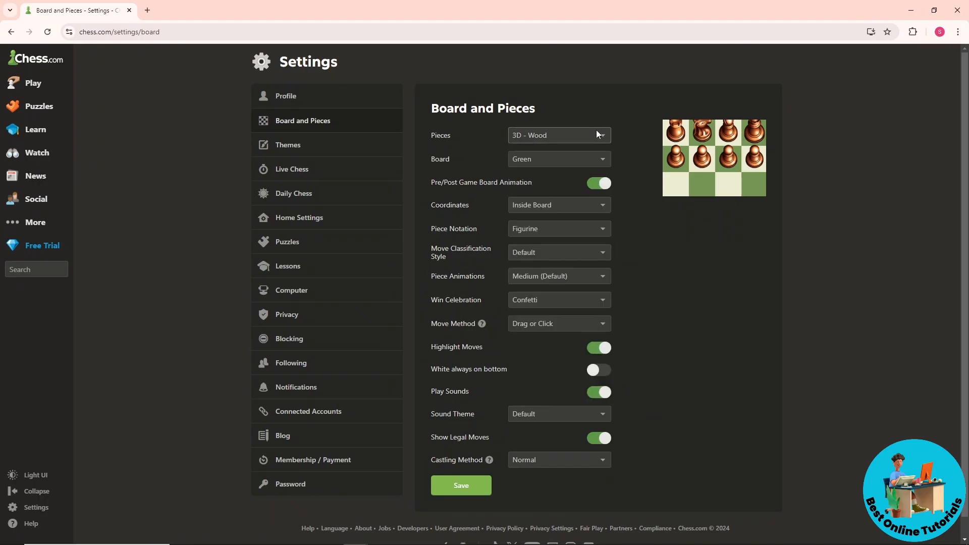
click(557, 134)
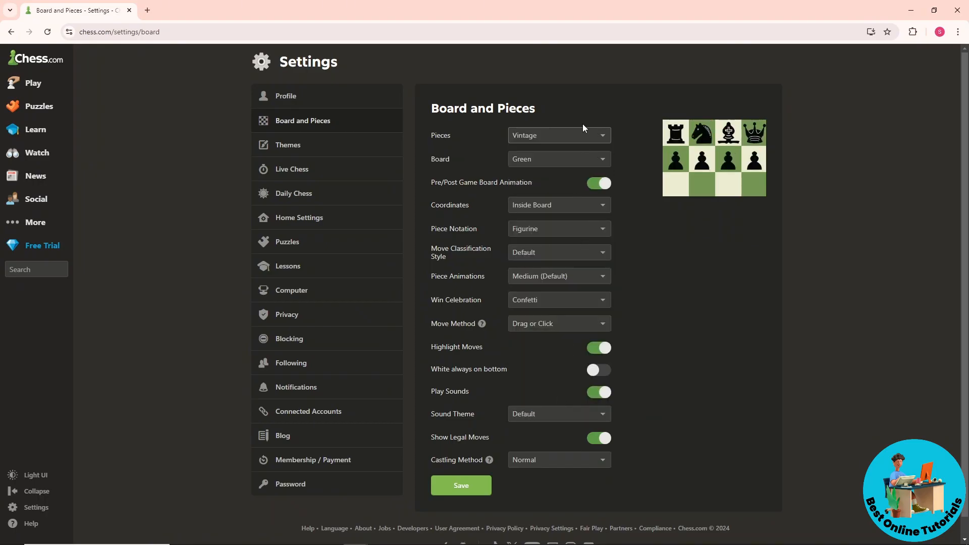